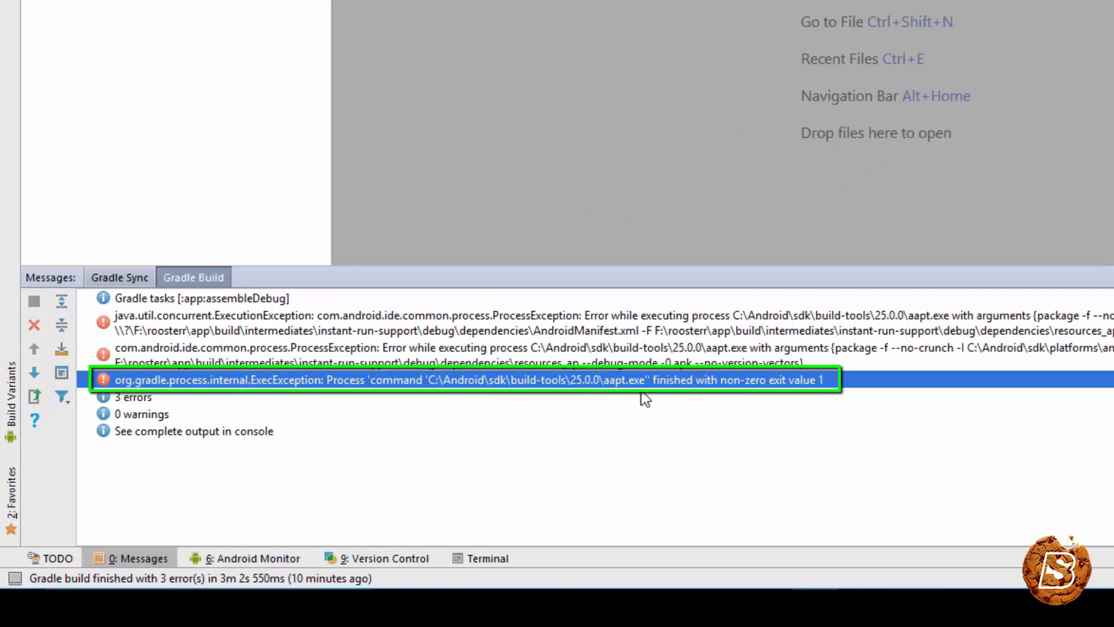
mouse_move(812, 398)
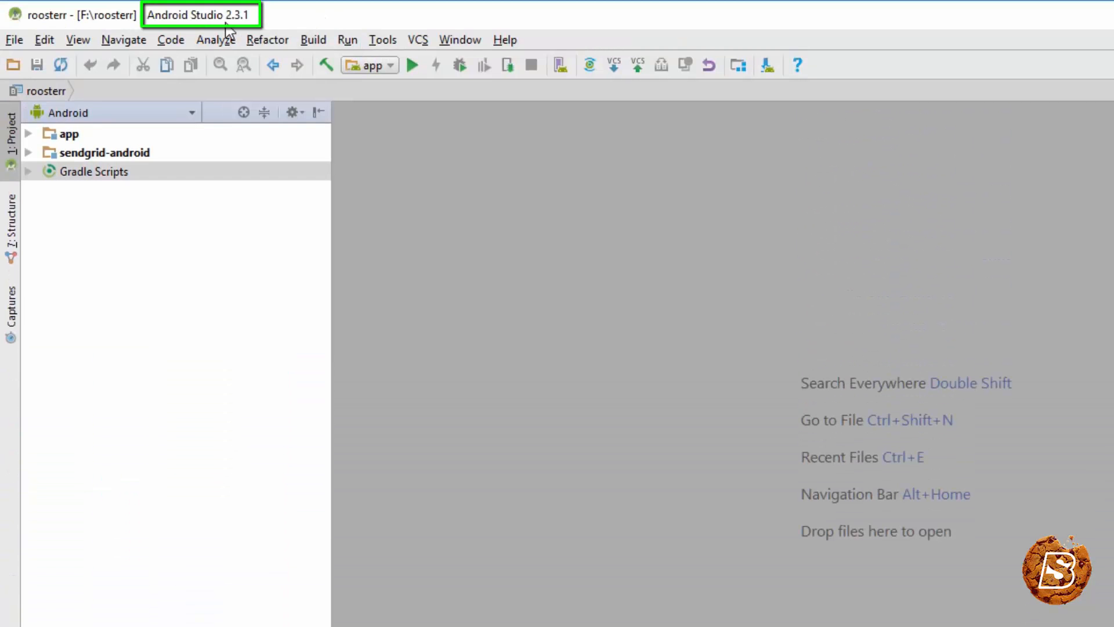
mouse_move(245, 26)
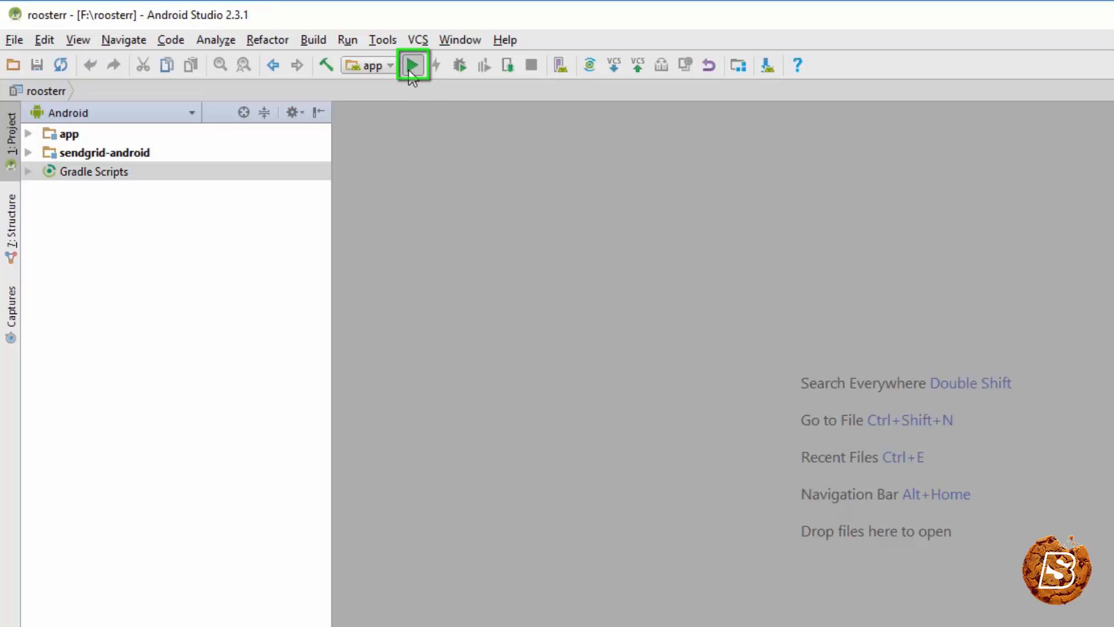
- Run the app to reproduce the aapt.exe build error
left_click(413, 65)
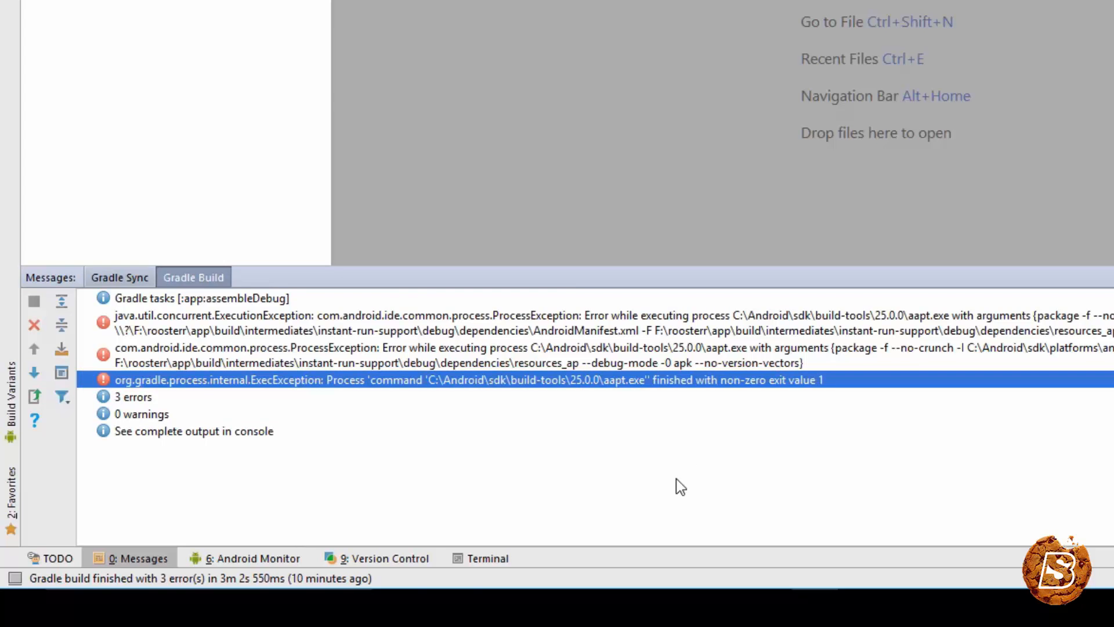
left_click(13, 40)
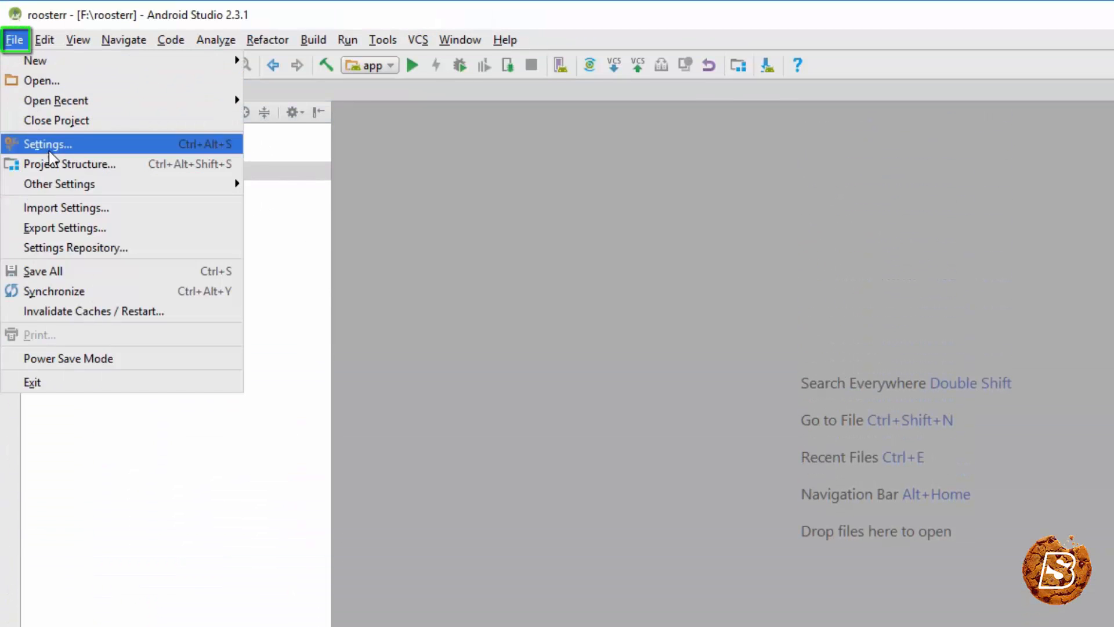
left_click(47, 144)
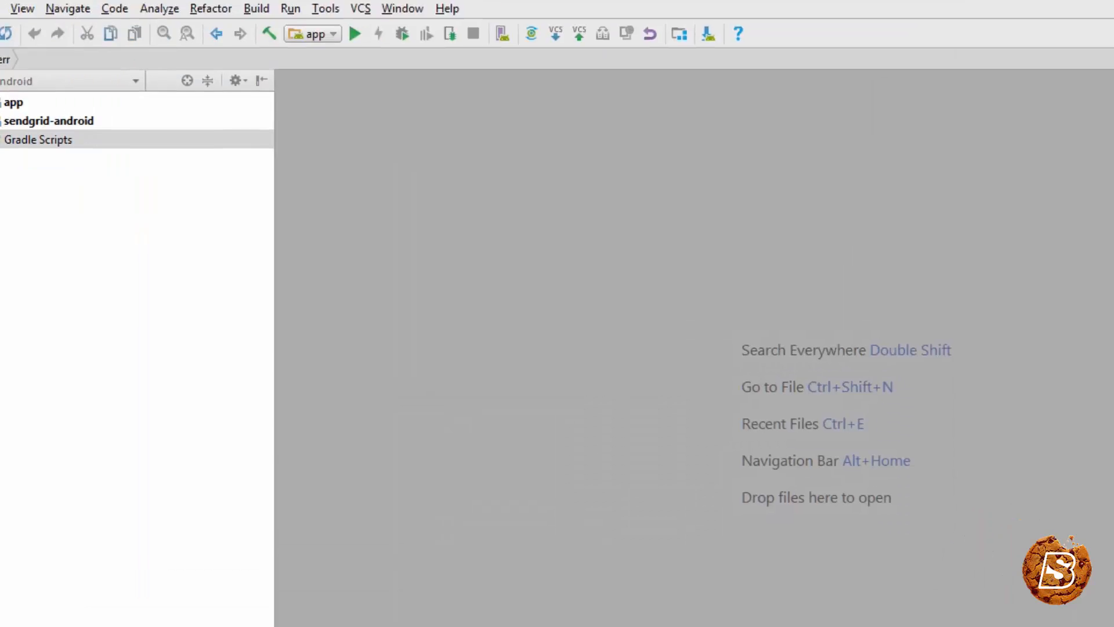
- Locate the 'Error while generating dependencies split APK' message in the Gradle Console log
left_click(1042, 562)
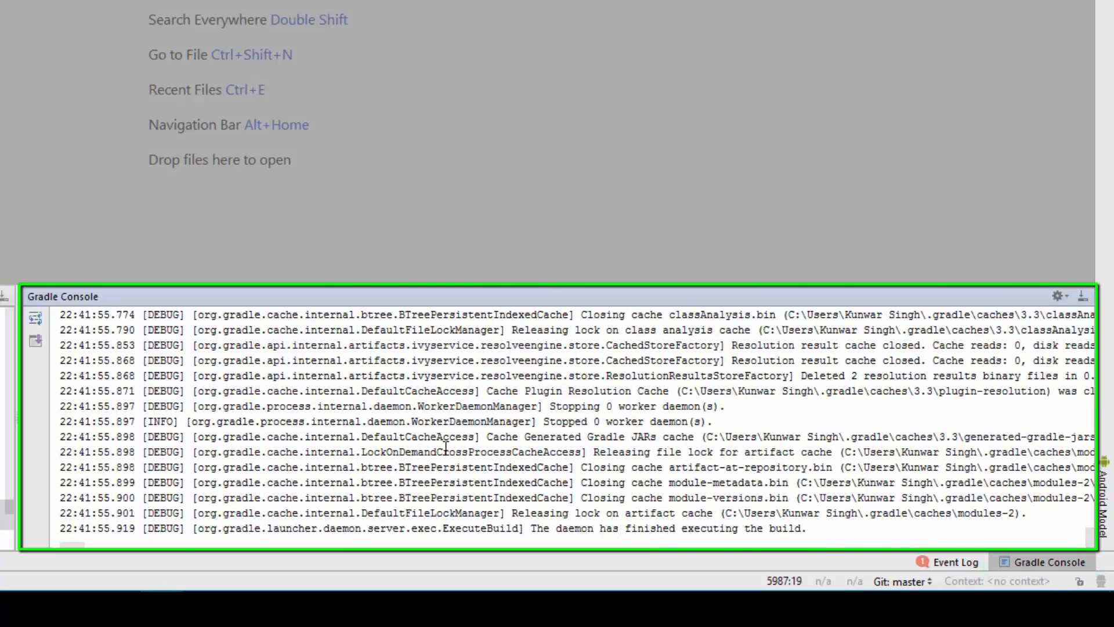
scroll("up", 3)
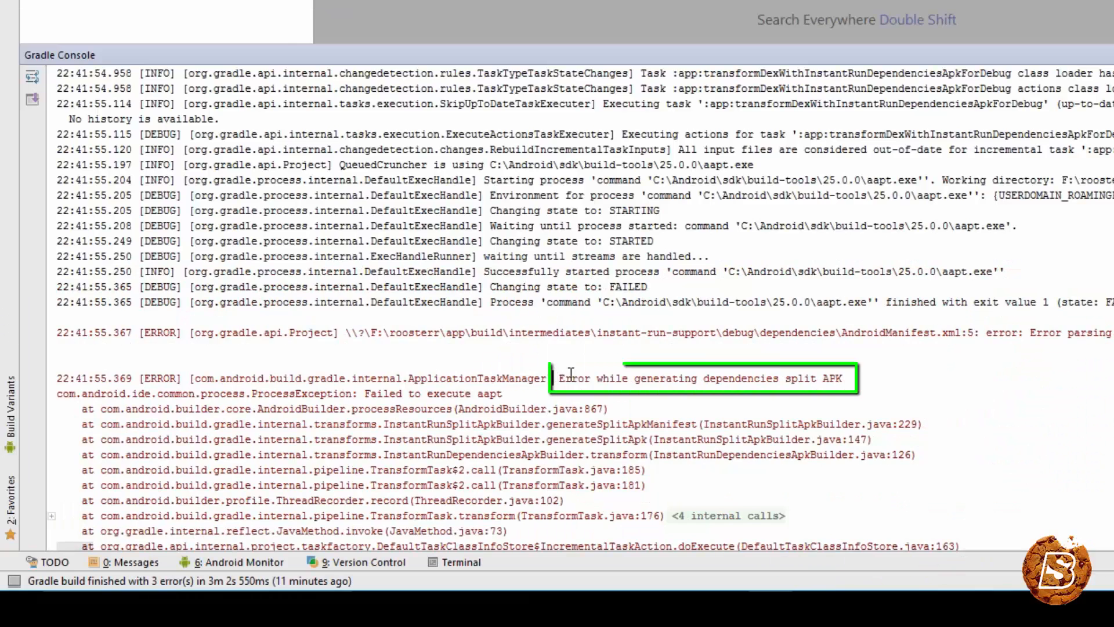
double_click(700, 377)
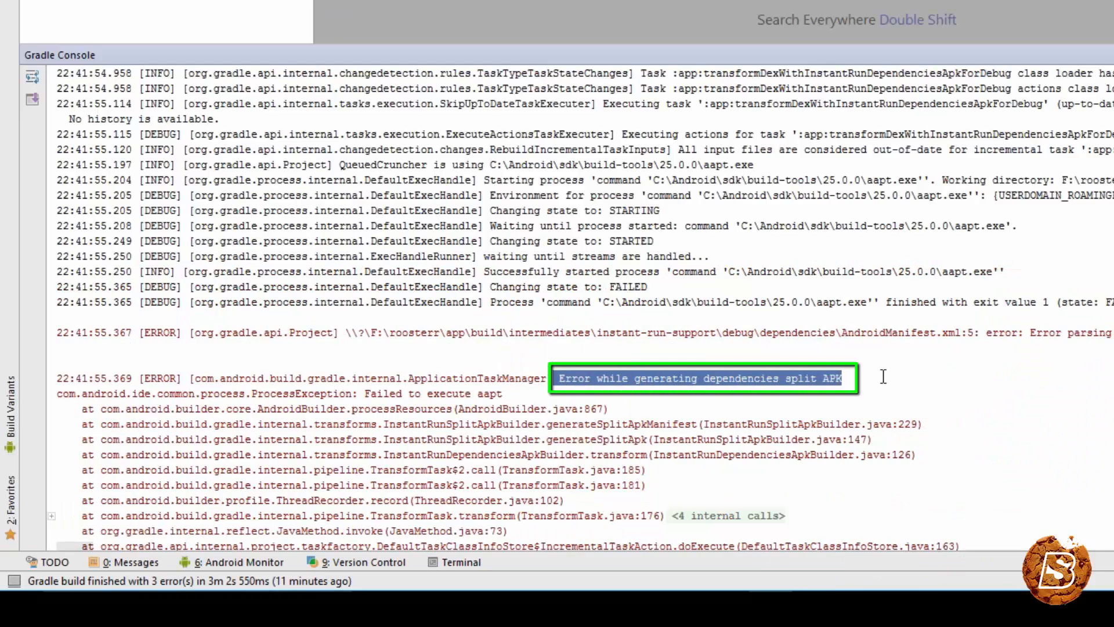
mouse_move(814, 384)
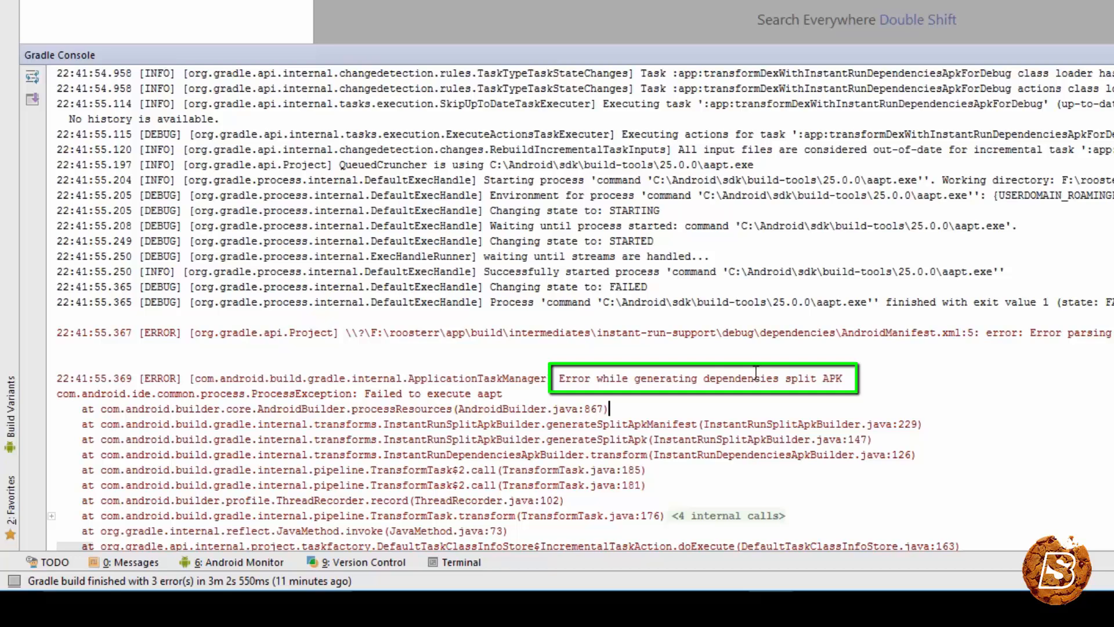
mouse_move(306, 515)
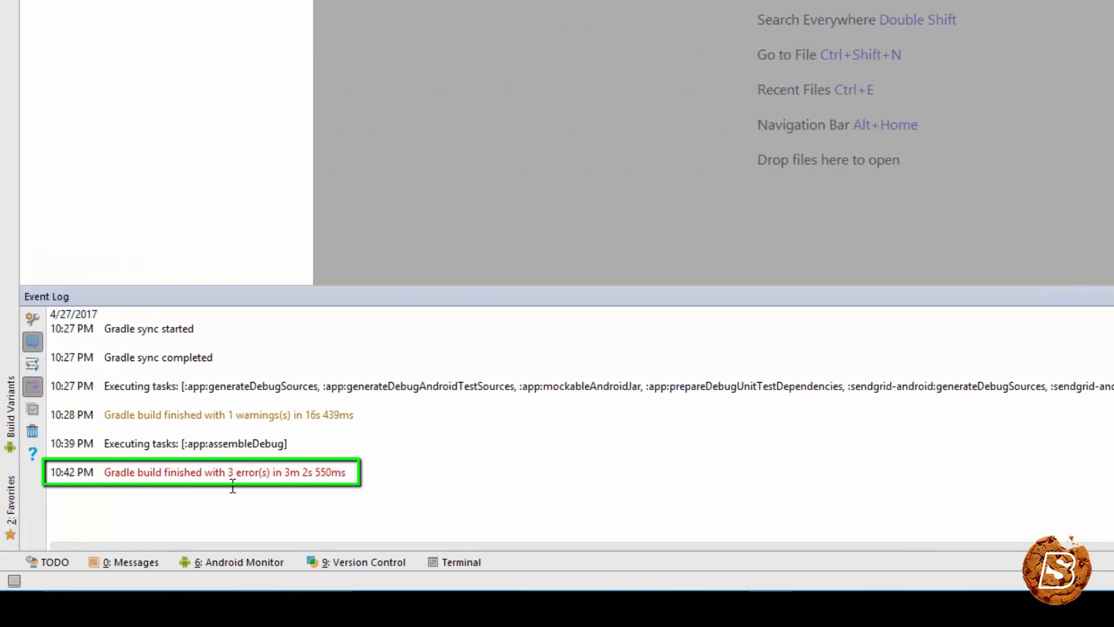
- Show the Messages window and highlight the aapt.exe non-zero exit value 1 error
left_click(124, 562)
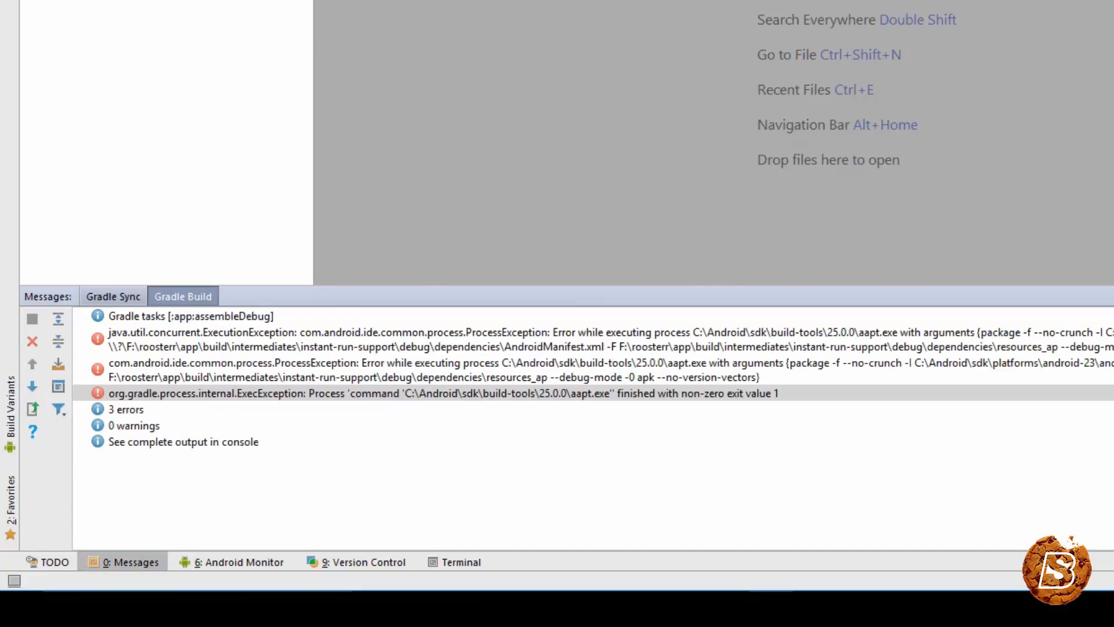
left_click(444, 392)
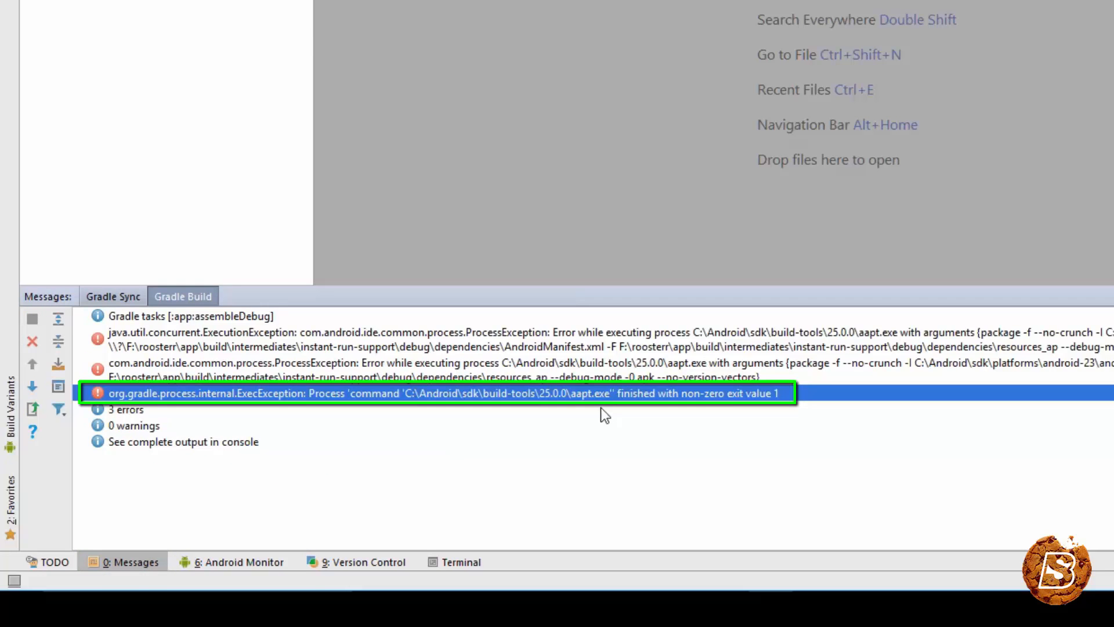
mouse_move(612, 413)
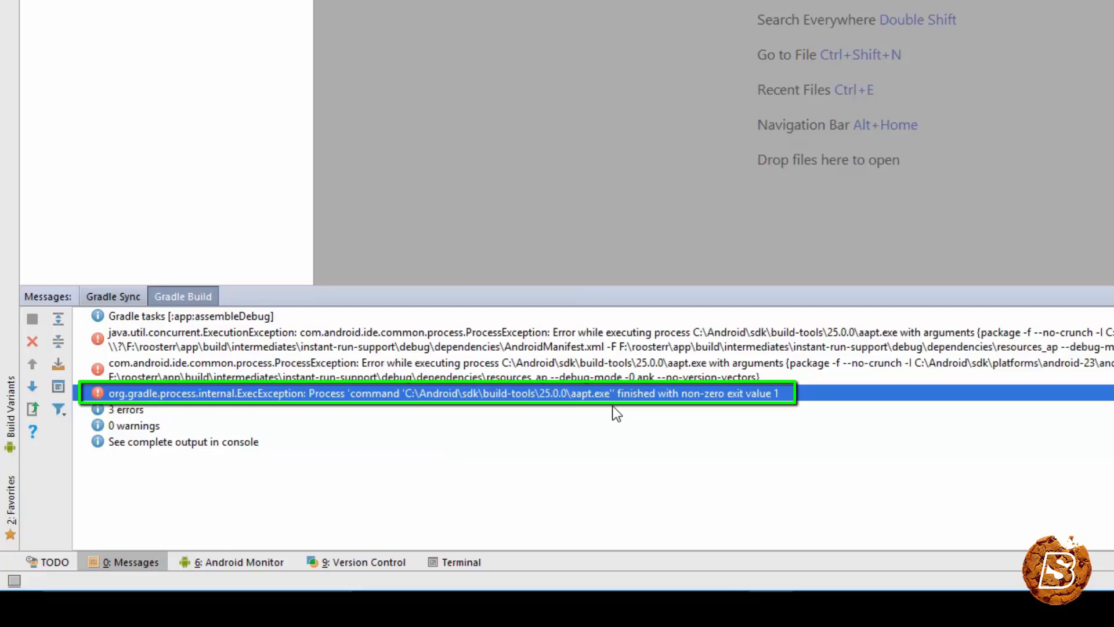
left_click(13, 37)
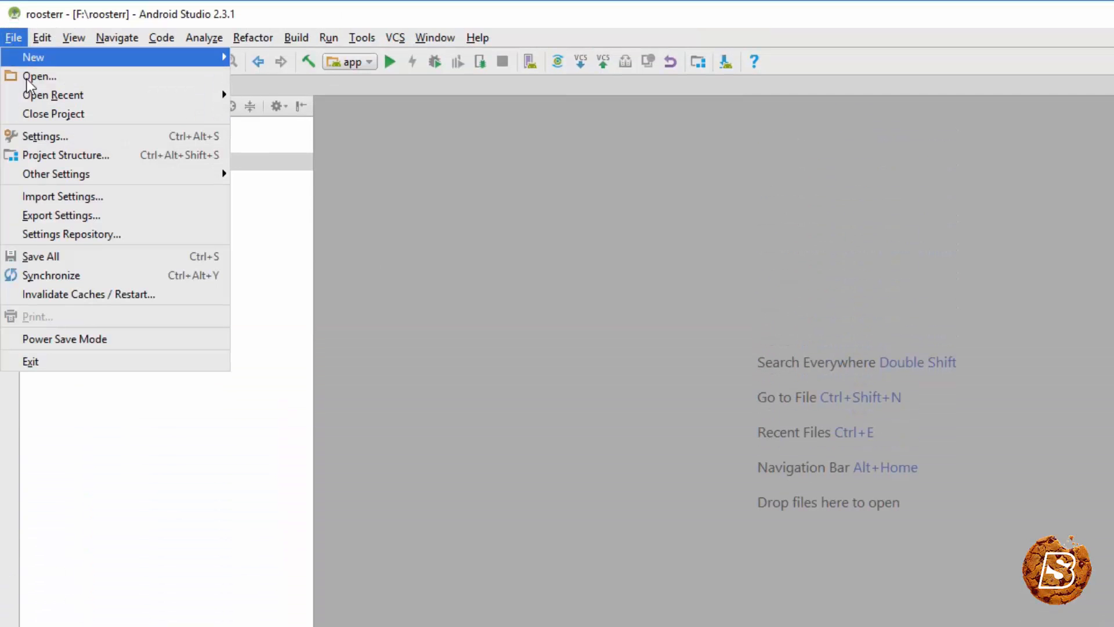
- In Settings, clear the --stacktrace --debug compiler options and disable Enable Instant Run
left_click(44, 136)
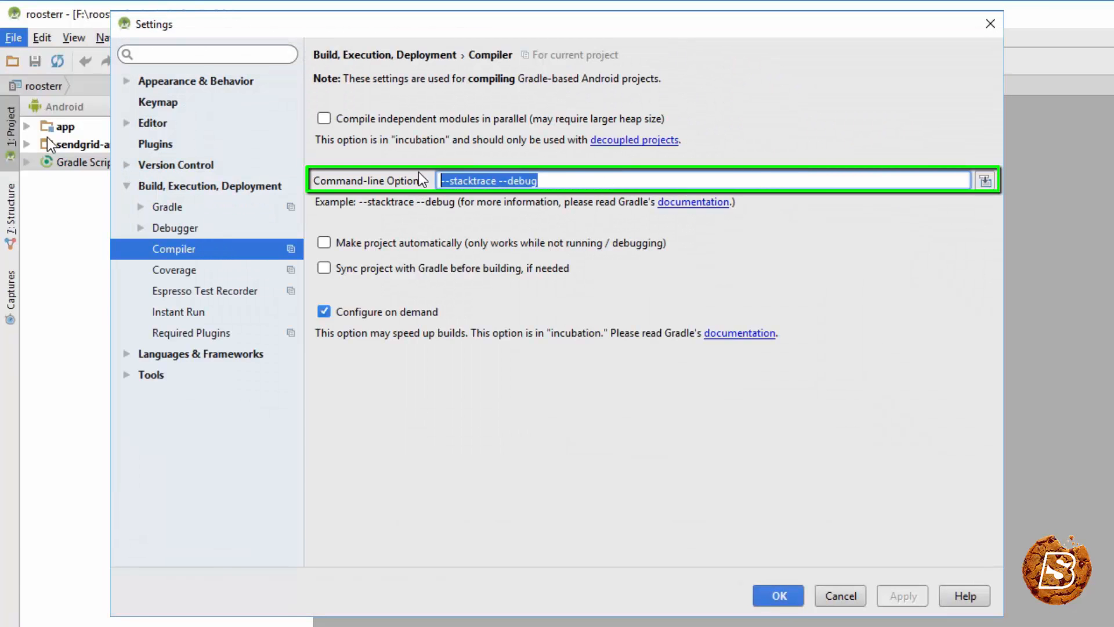
key("Delete")
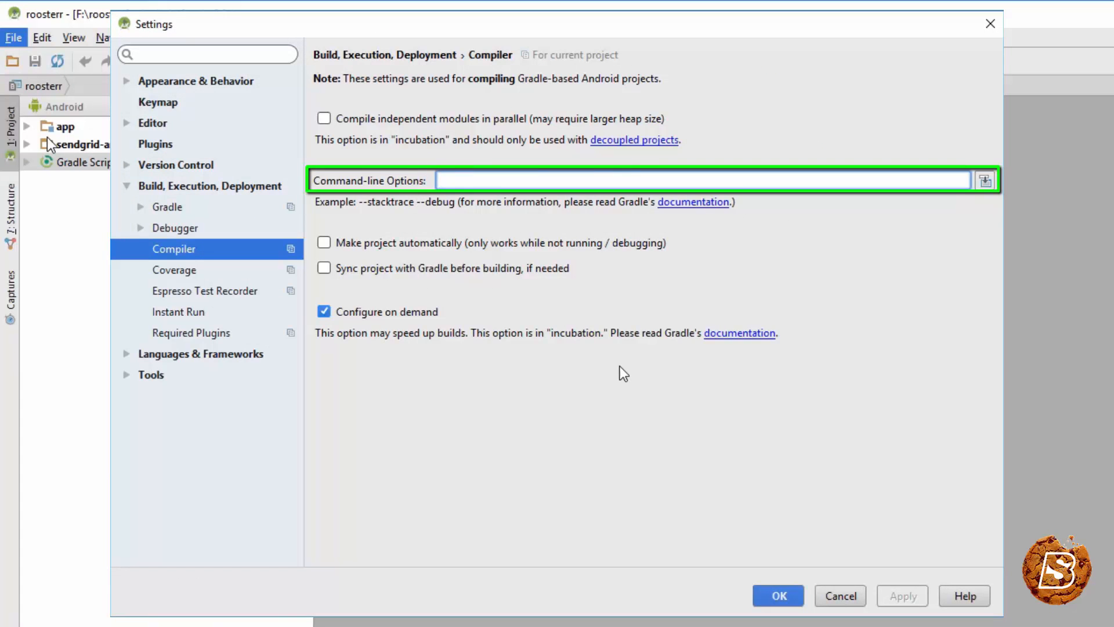
left_click(178, 311)
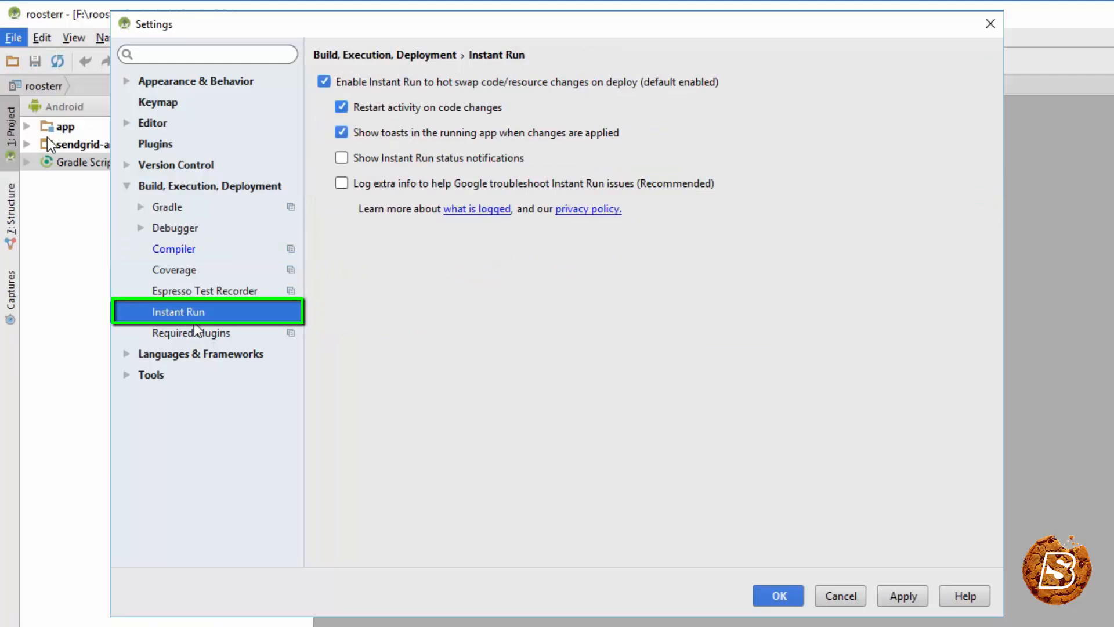
left_click(324, 81)
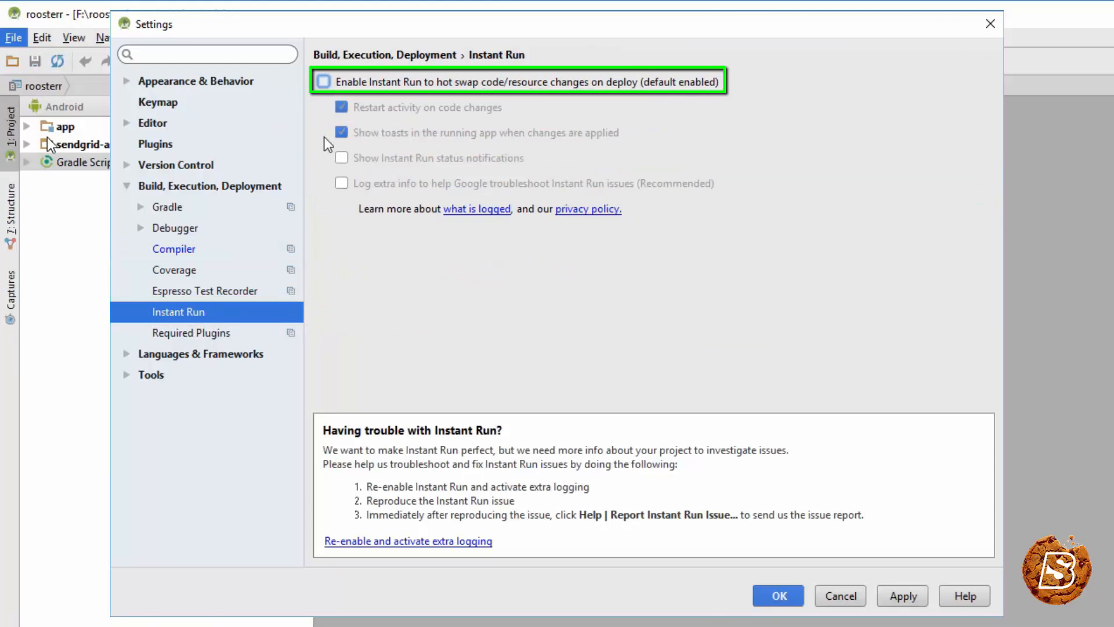
left_click(324, 81)
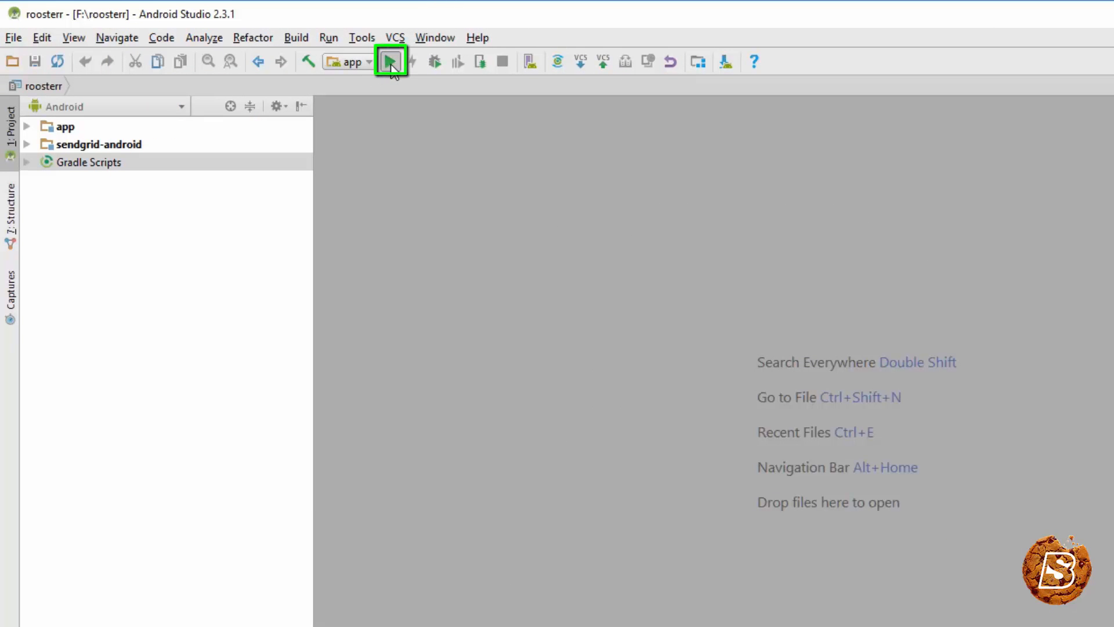
- Run the app again to check whether the aapt.exe error is resolved
left_click(390, 61)
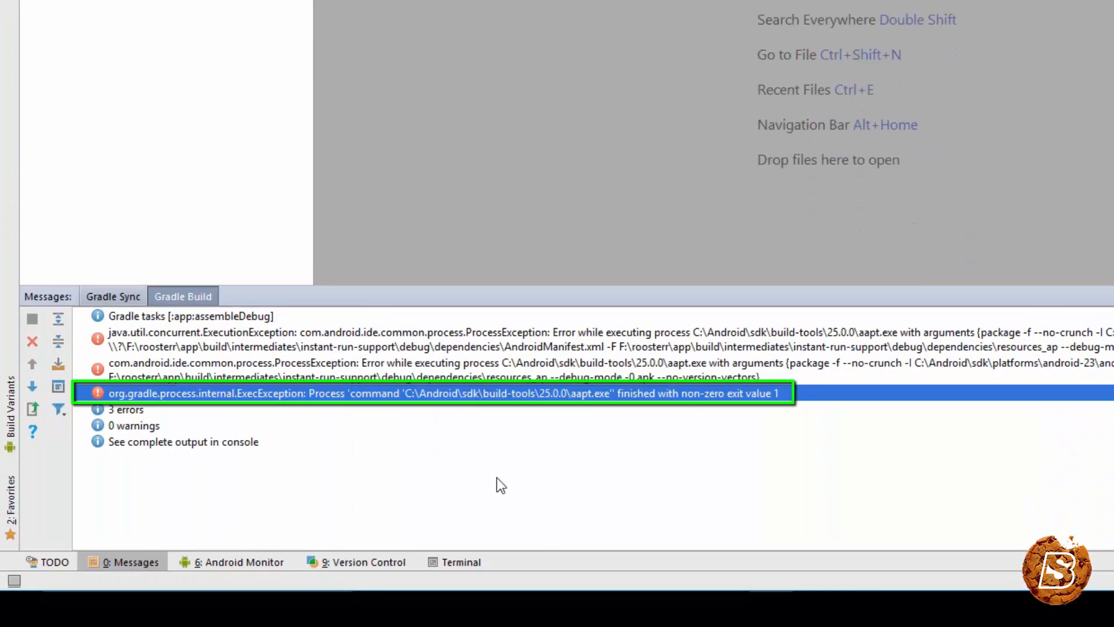